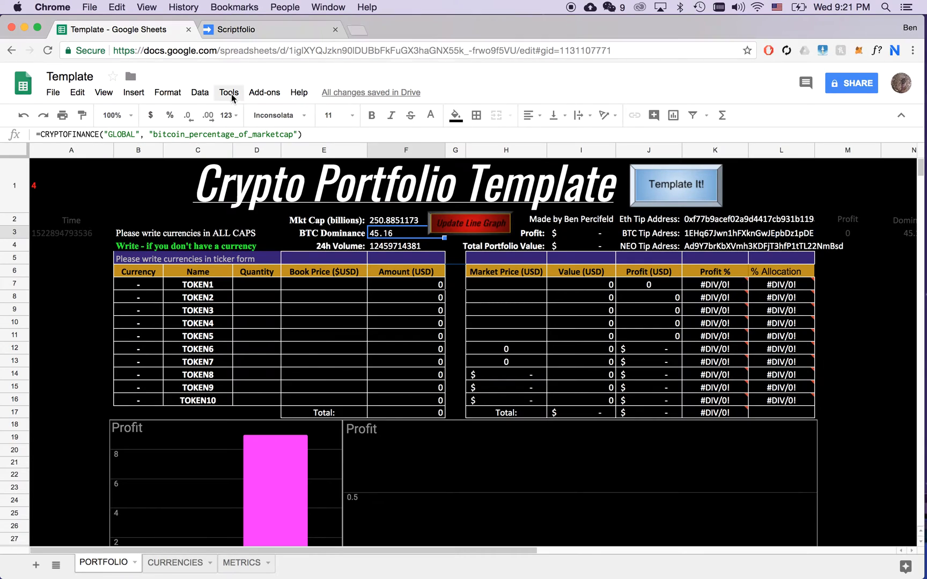
- Enter BTC in B7, ETH in B8 and ELA in B9 as the portfolio's first three currencies
{"action": "left_click", "coordinate": [264, 92]}
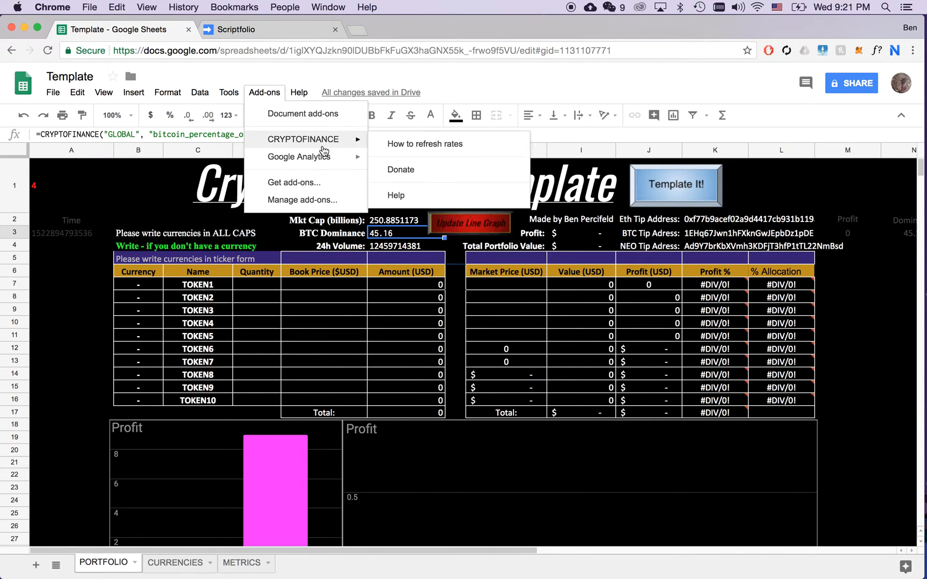
{"action": "mouse_move", "coordinate": [362, 240]}
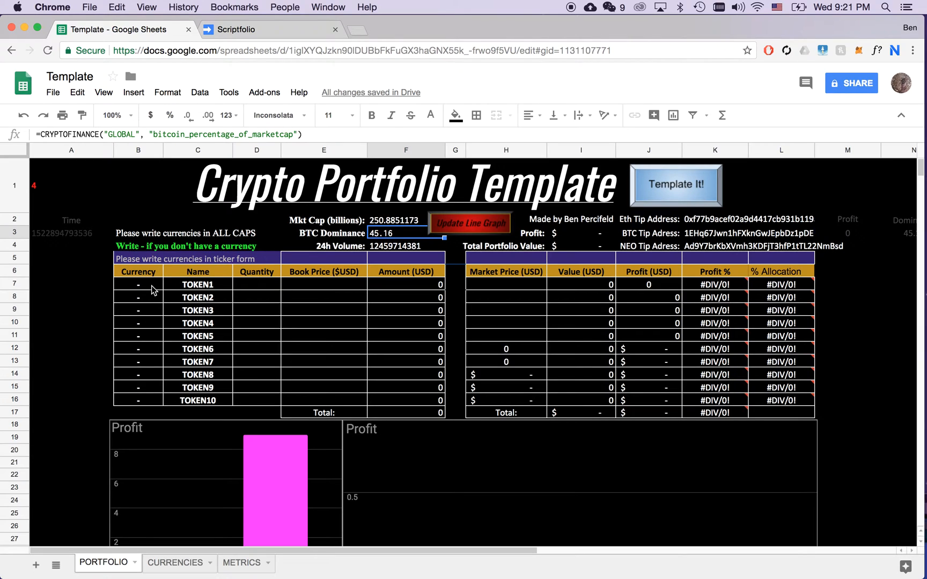
{"action": "left_click", "coordinate": [137, 283]}
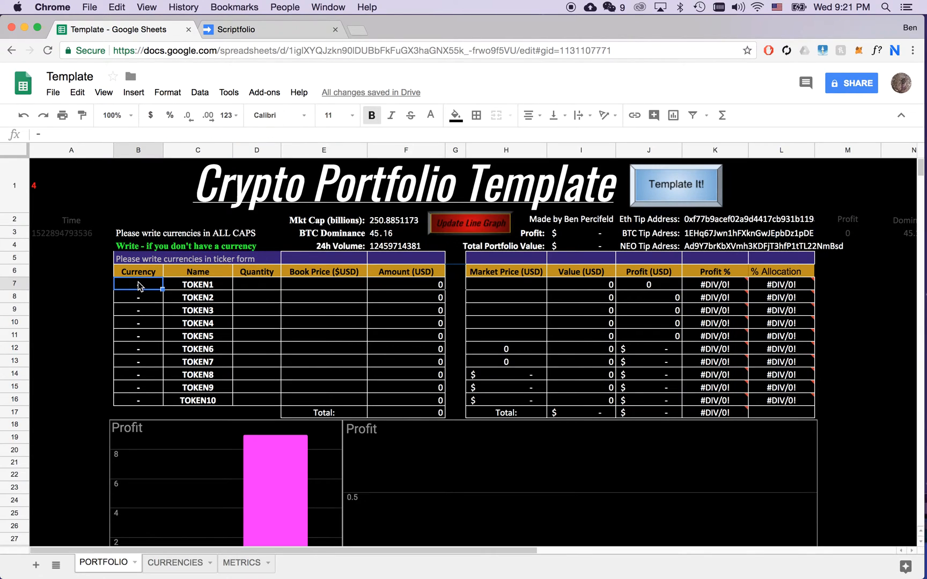
{"action": "type", "text": "B"}
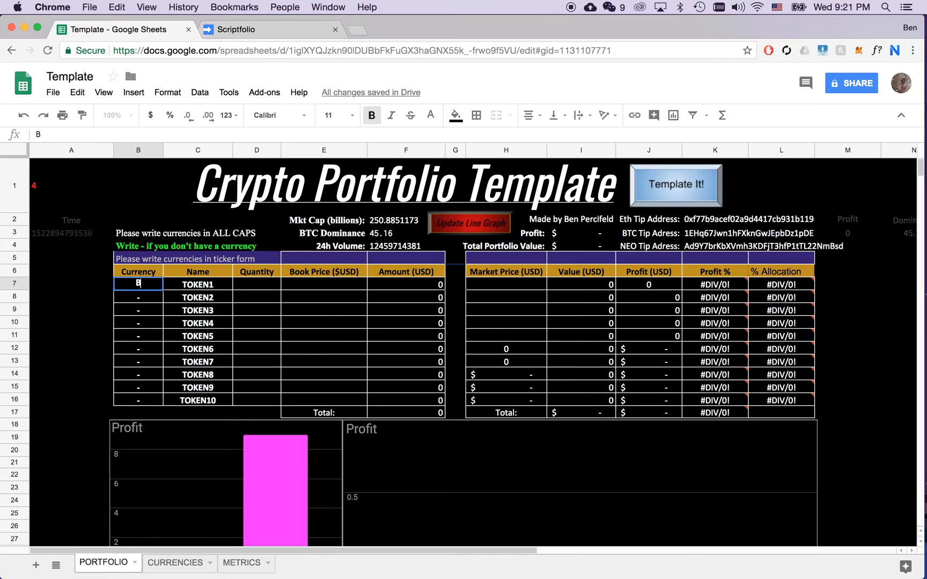
{"action": "type", "text": "TC"}
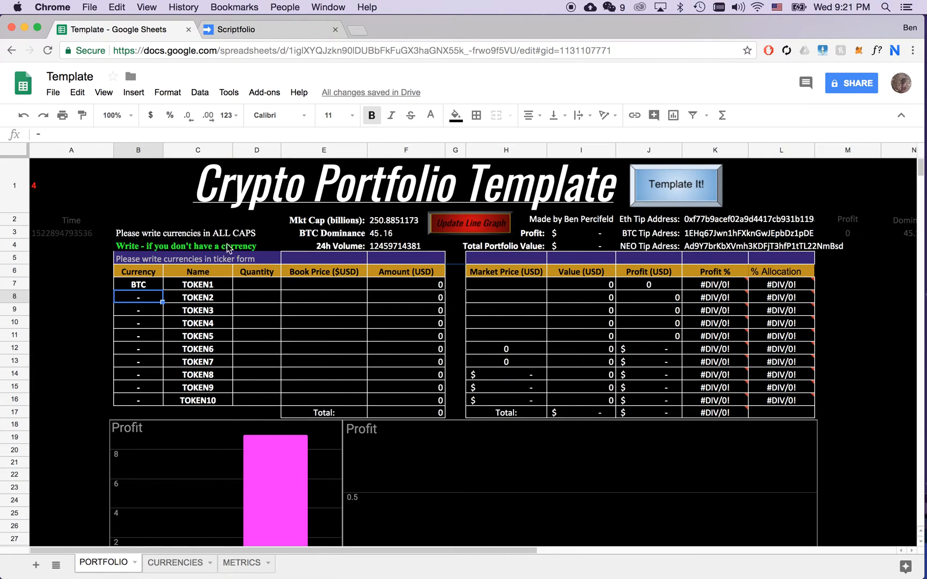
{"action": "left_click", "coordinate": [256, 232]}
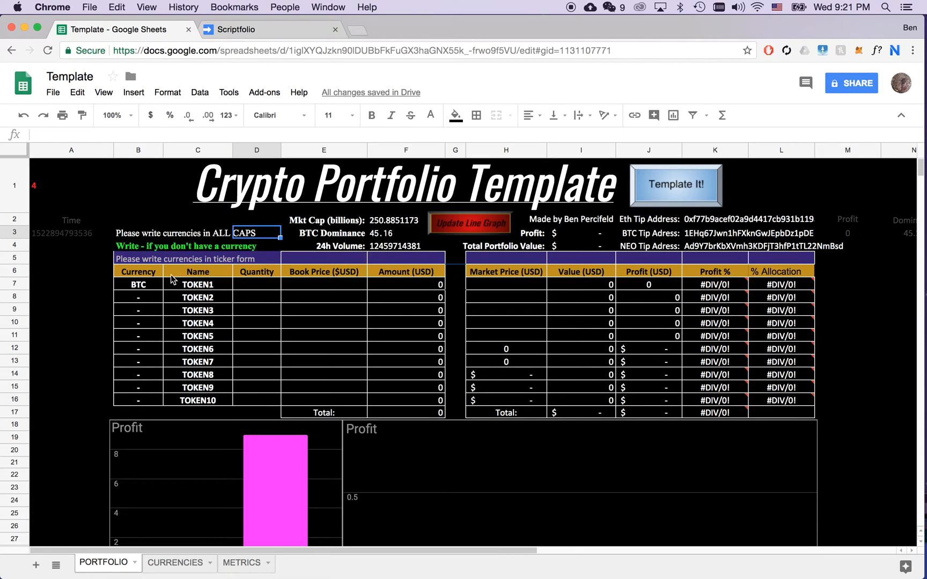
{"action": "left_click", "coordinate": [137, 297]}
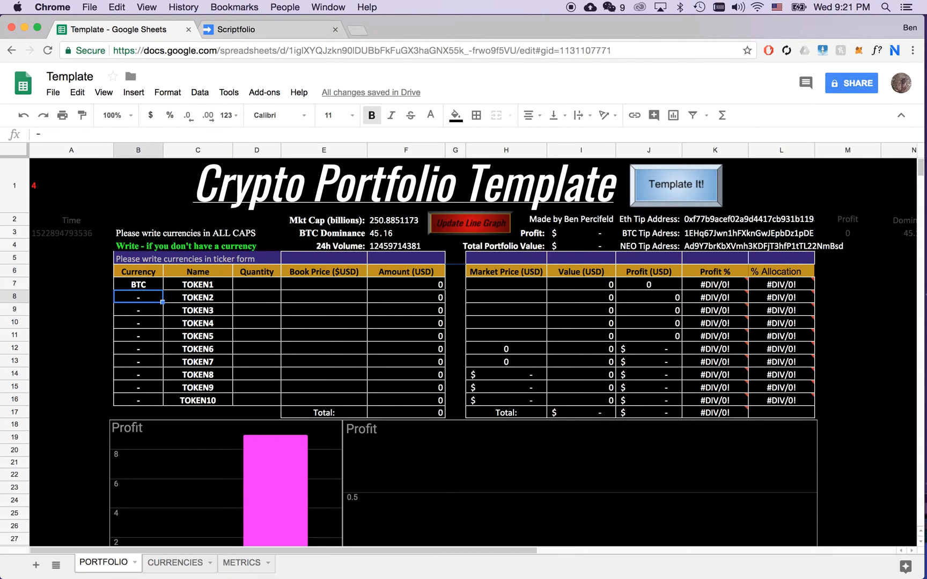
{"action": "type", "text": "ETH"}
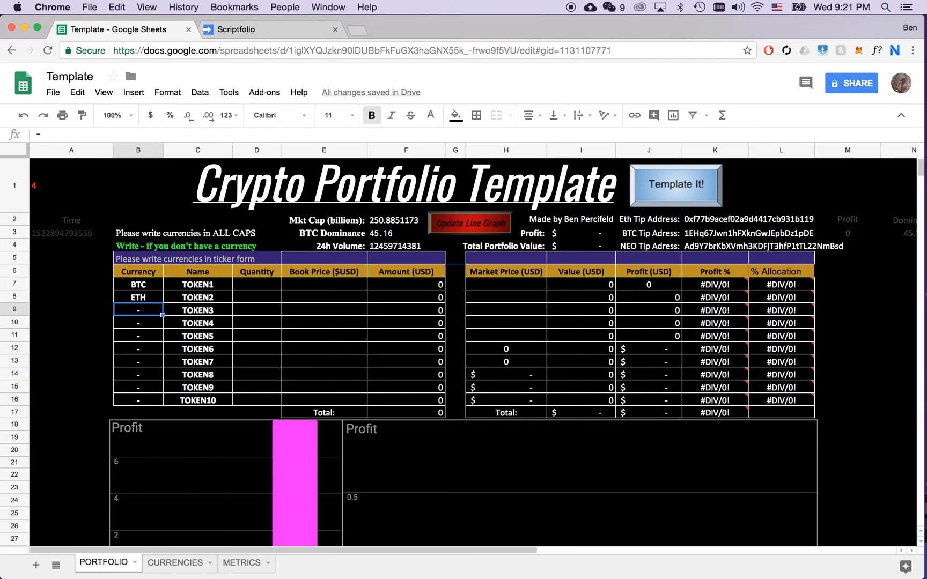
{"action": "type", "text": "ELA"}
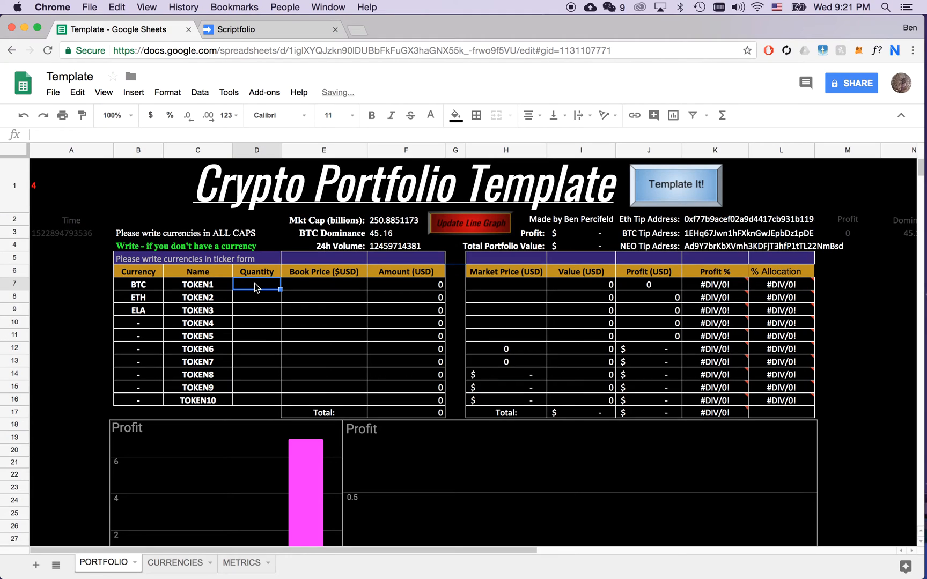
- Enter quantities 0.5, 0.75 and 15 for BTC, ETH and ELA in the Quantity column
{"action": "type", "text": ".4"}
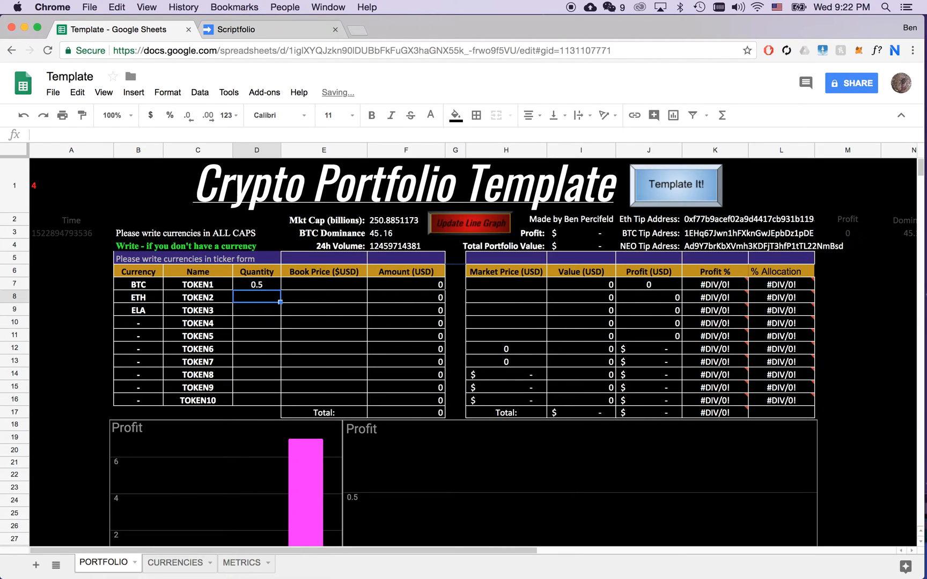
{"action": "type", "text": "0.75"}
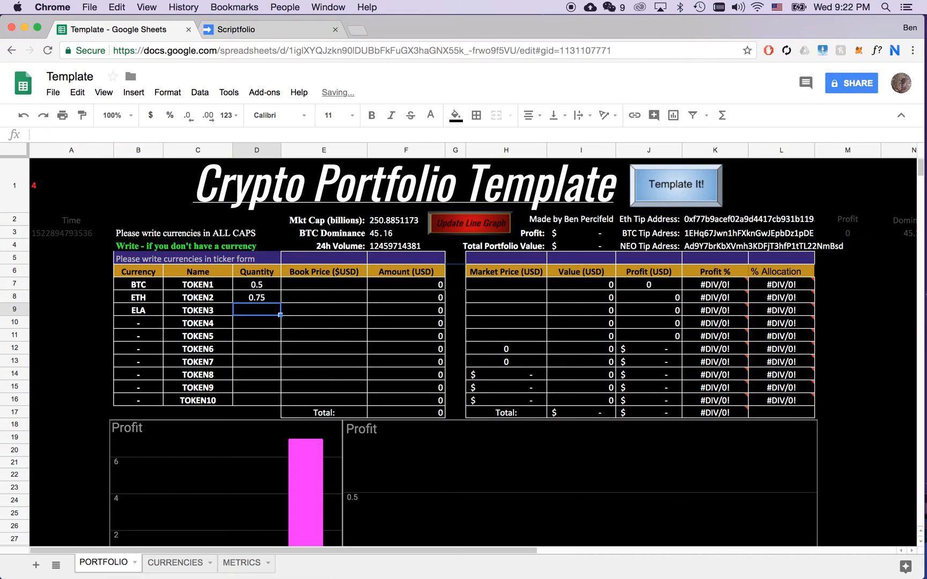
{"action": "type", "text": "15.00"}
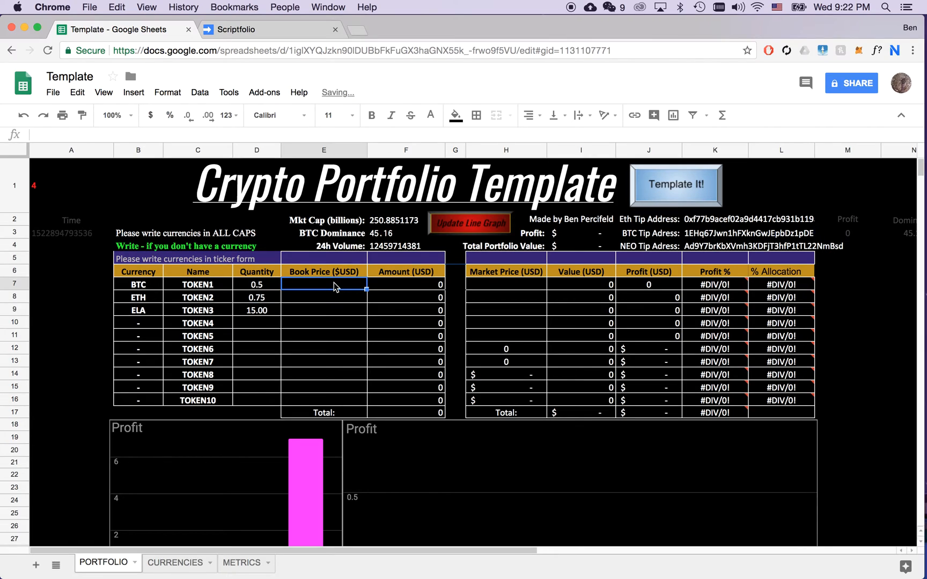
- Enter book prices 7000, 800 and 18 for BTC, ETH and ELA, totalling 4370
{"action": "type", "text": "7-"}
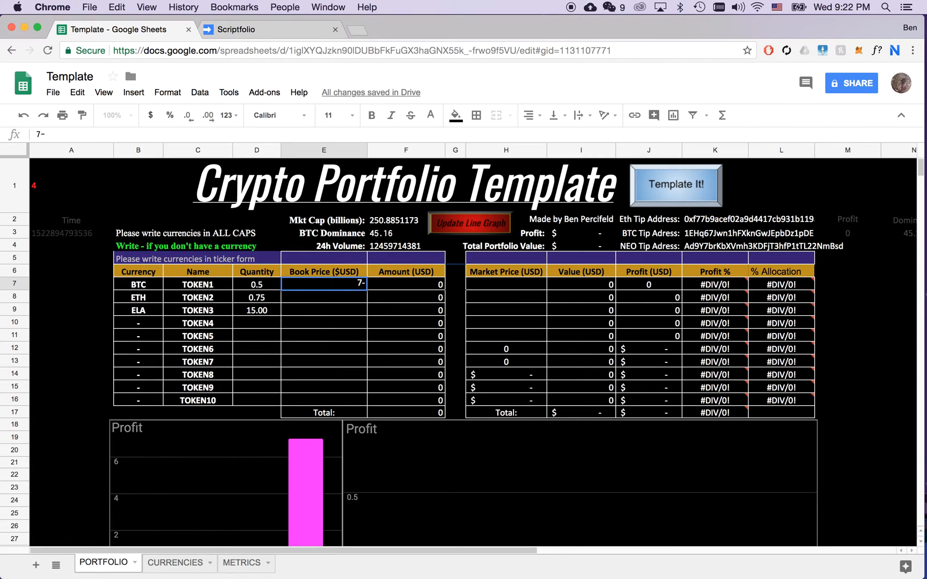
{"action": "type", "text": "000"}
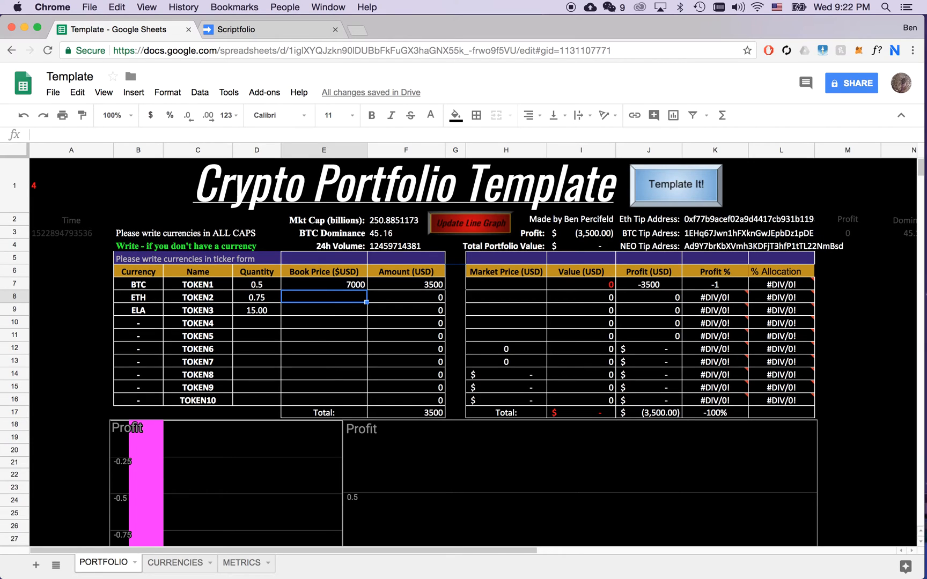
{"action": "type", "text": "800"}
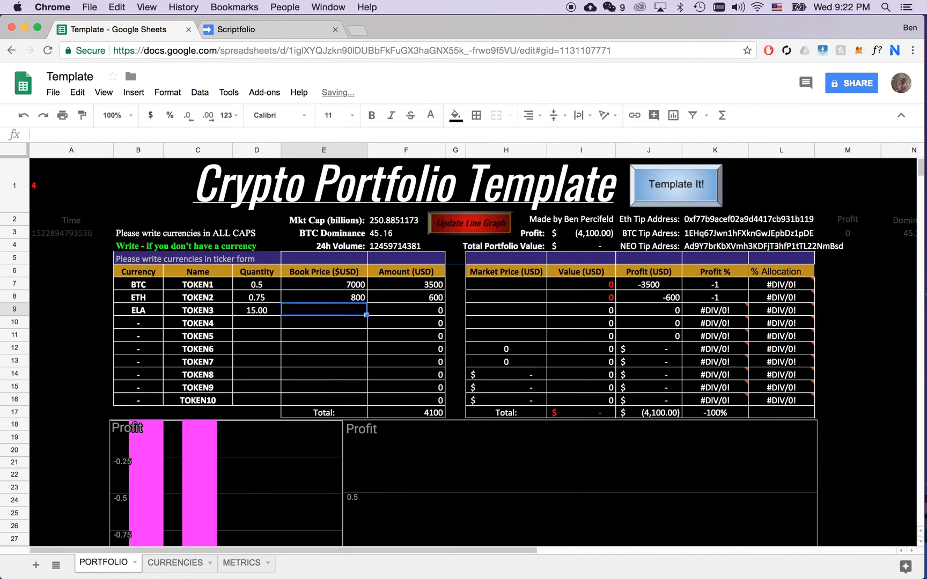
{"action": "type", "text": "18.00"}
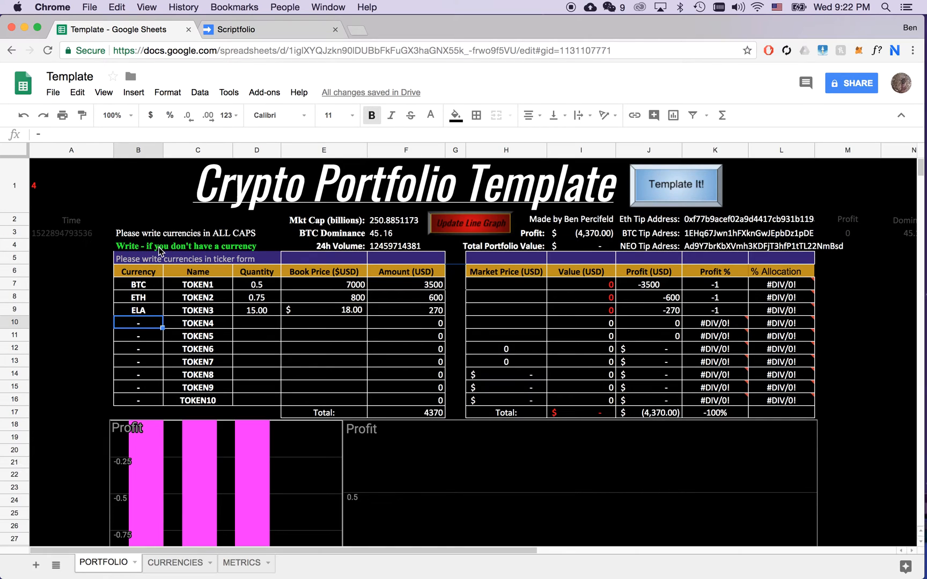
{"action": "mouse_move", "coordinate": [184, 292]}
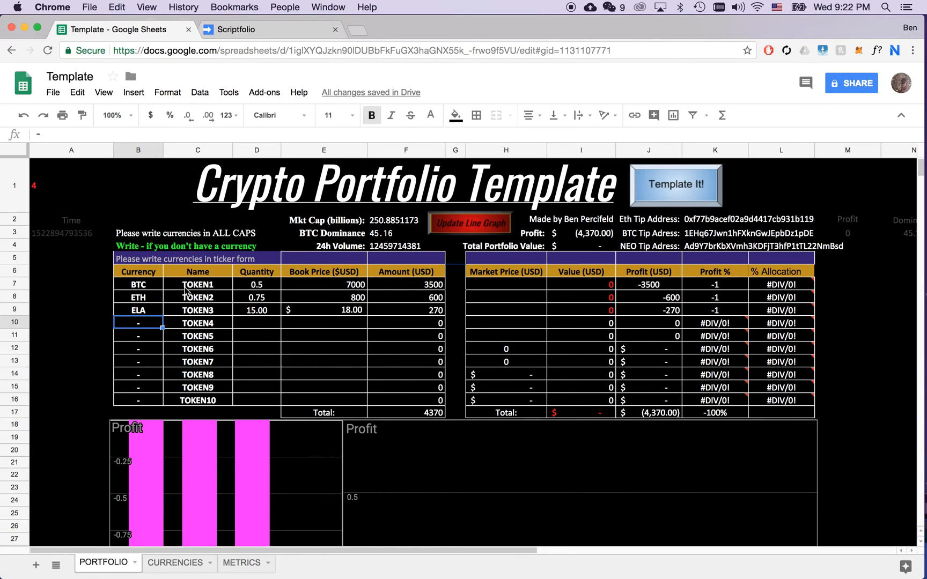
- Run the 'Template It!' script to fetch live market prices for BTC, ETH and ELA
{"action": "left_click", "coordinate": [138, 310]}
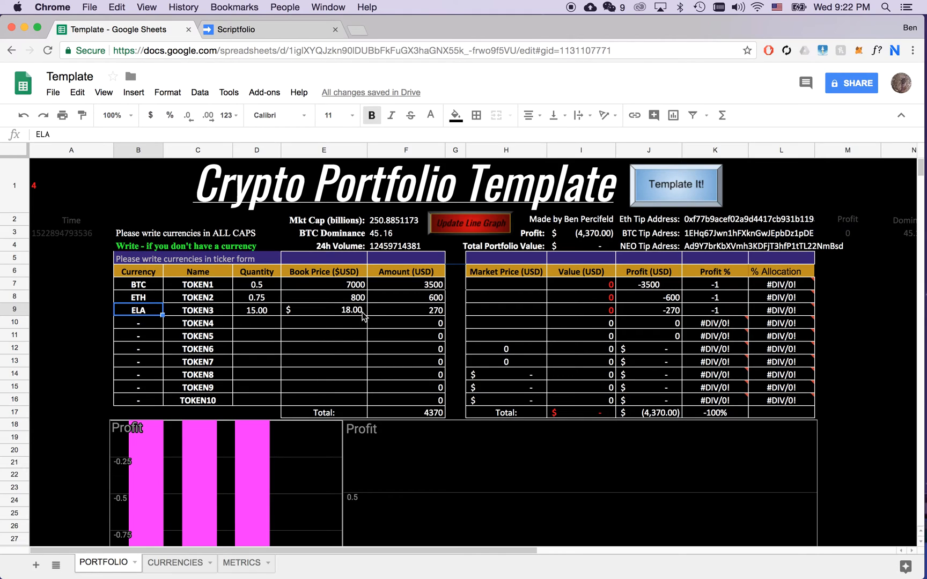
{"action": "mouse_move", "coordinate": [312, 313]}
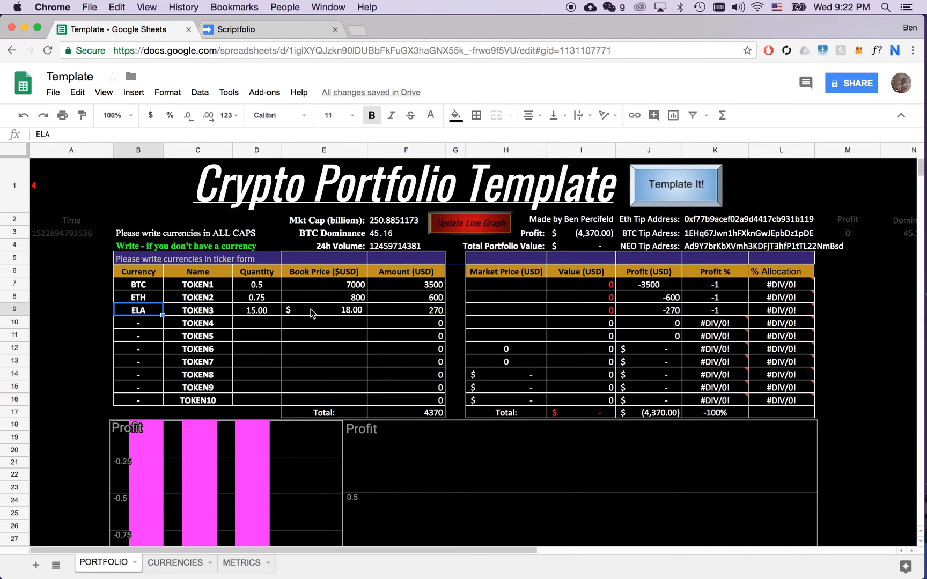
{"action": "left_click", "coordinate": [257, 285]}
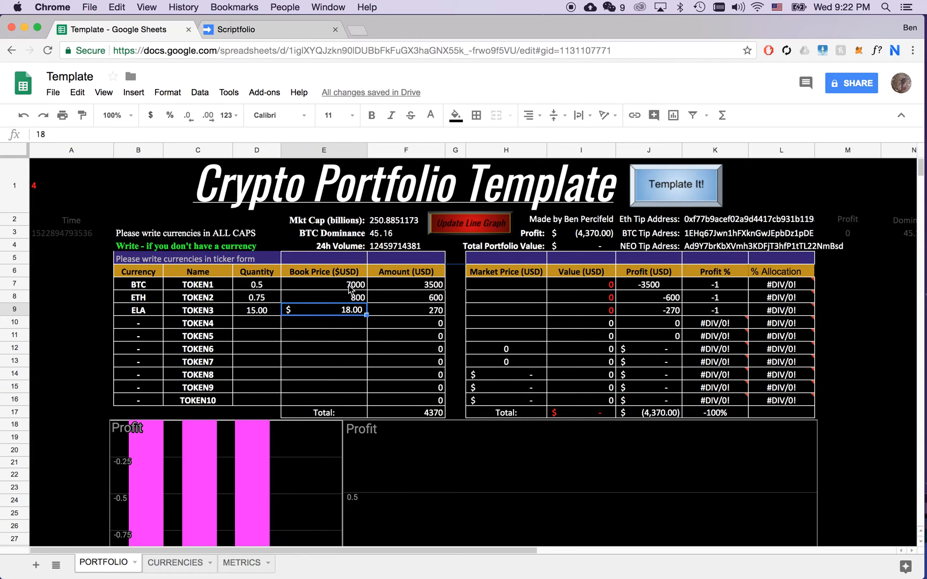
{"action": "mouse_move", "coordinate": [486, 277]}
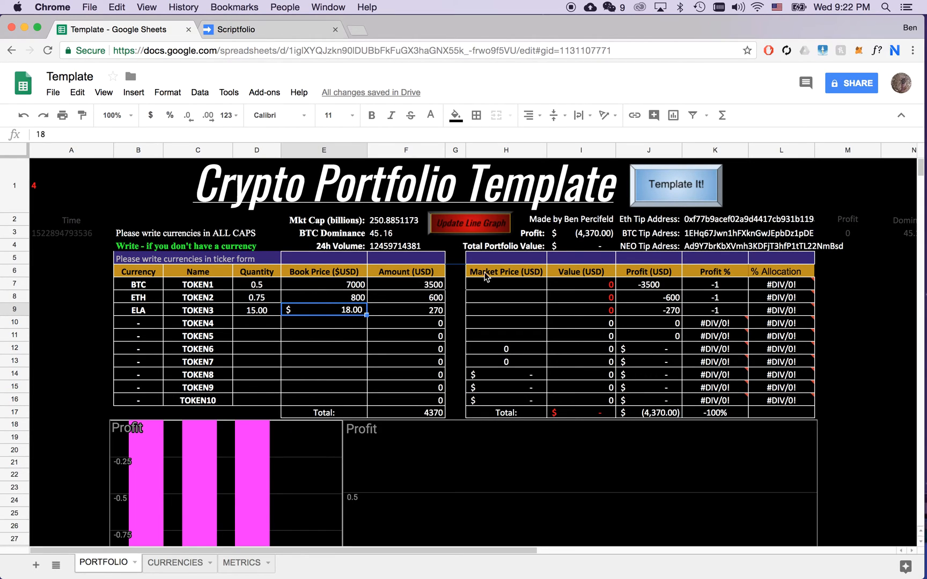
{"action": "left_click", "coordinate": [676, 185]}
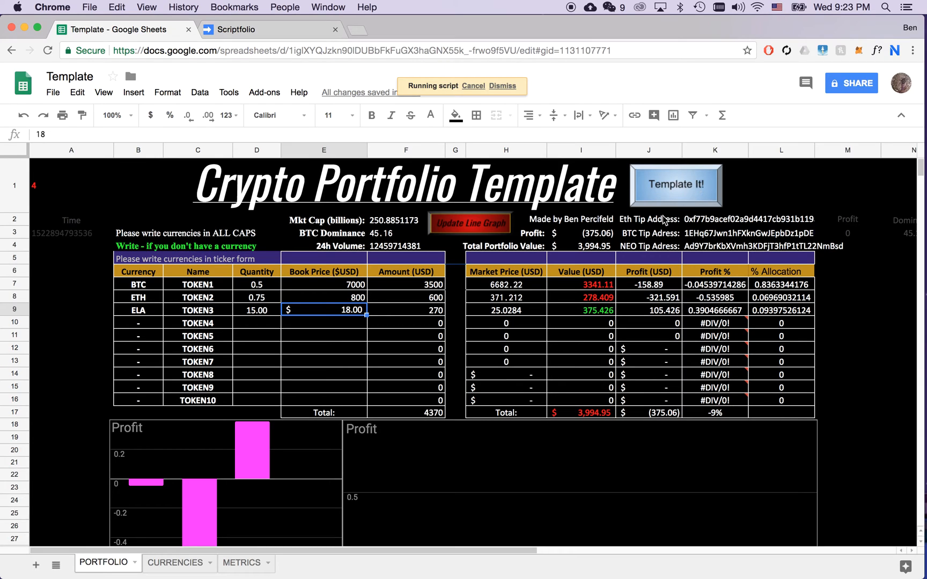
{"action": "mouse_move", "coordinate": [589, 322]}
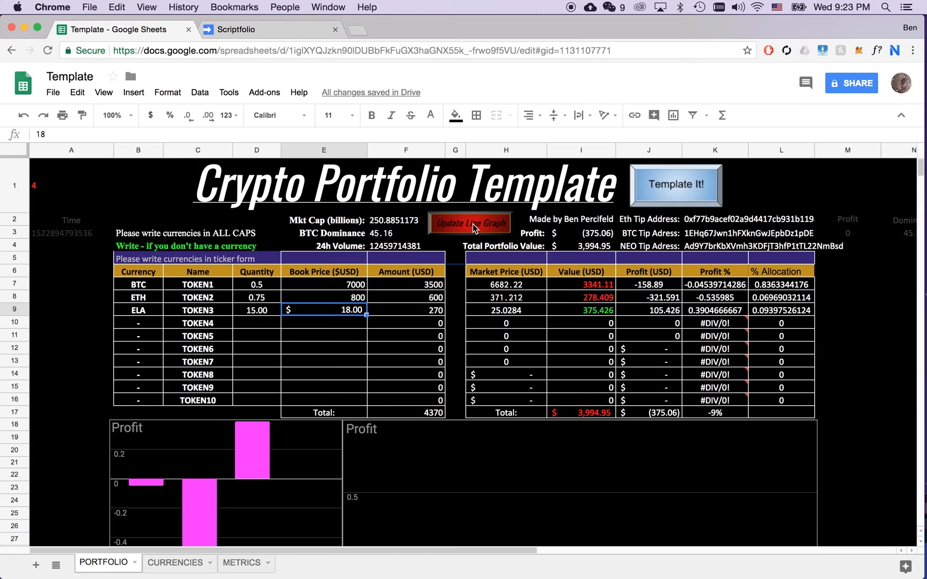
- Run the 'Update Line Graph' button to append a new time-stamped profit row
{"action": "left_click", "coordinate": [469, 223]}
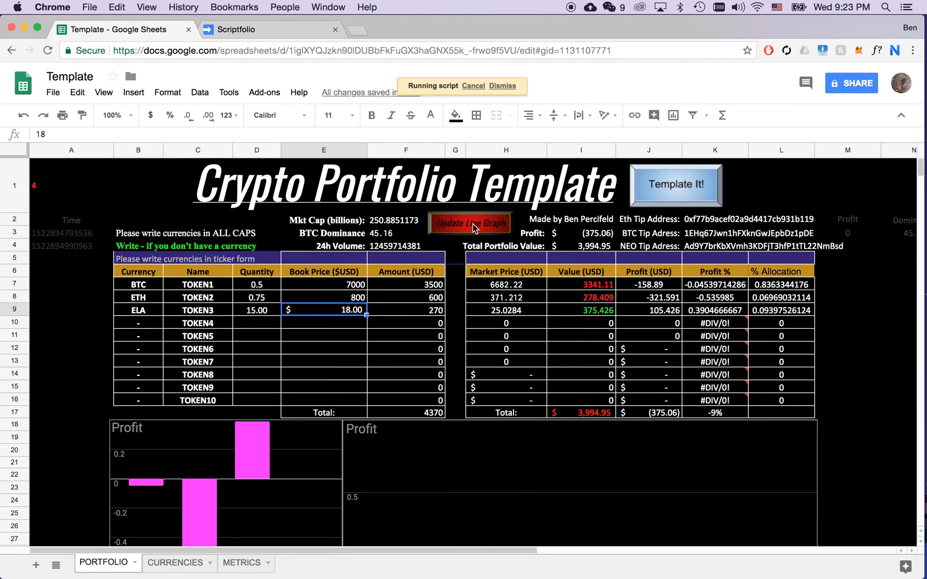
{"action": "left_click", "coordinate": [469, 223]}
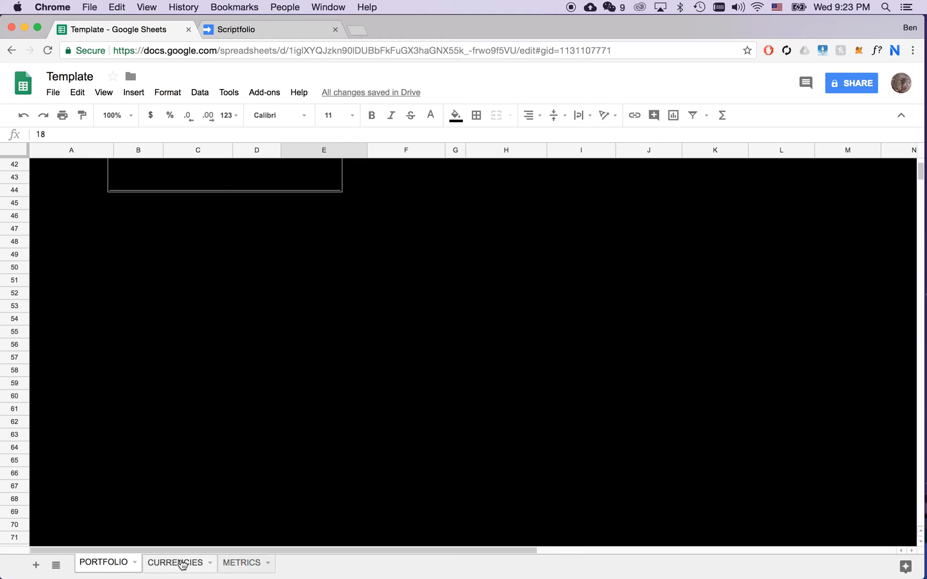
- View the CURRENCIES and METRICS chart sheets, then return to the PORTFOLIO sheet
{"action": "left_click", "coordinate": [174, 562]}
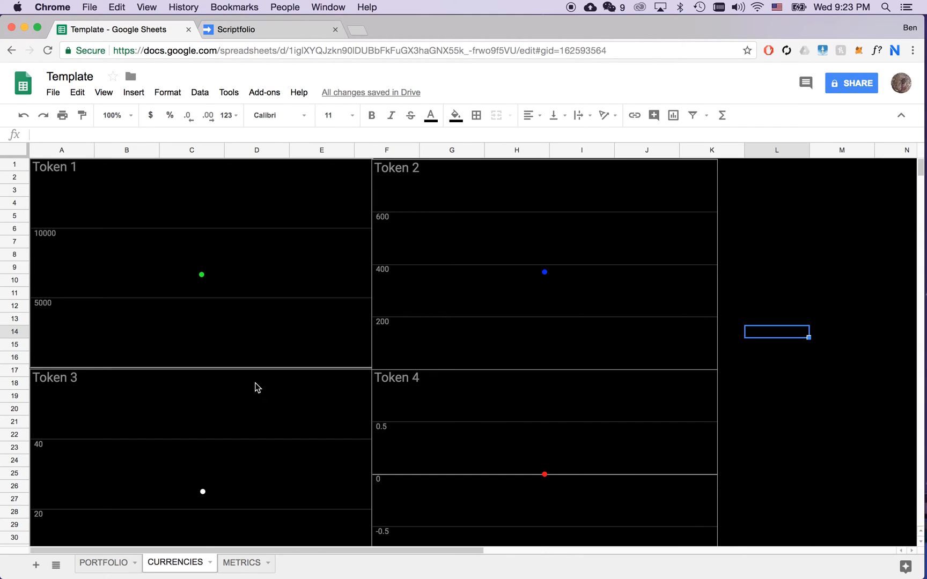
{"action": "left_click", "coordinate": [241, 562]}
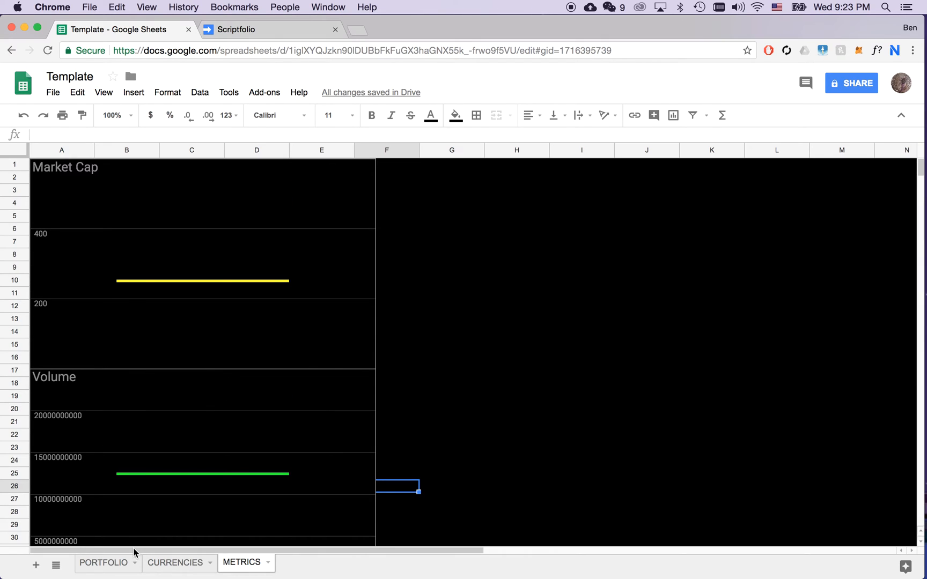
{"action": "left_click", "coordinate": [103, 562]}
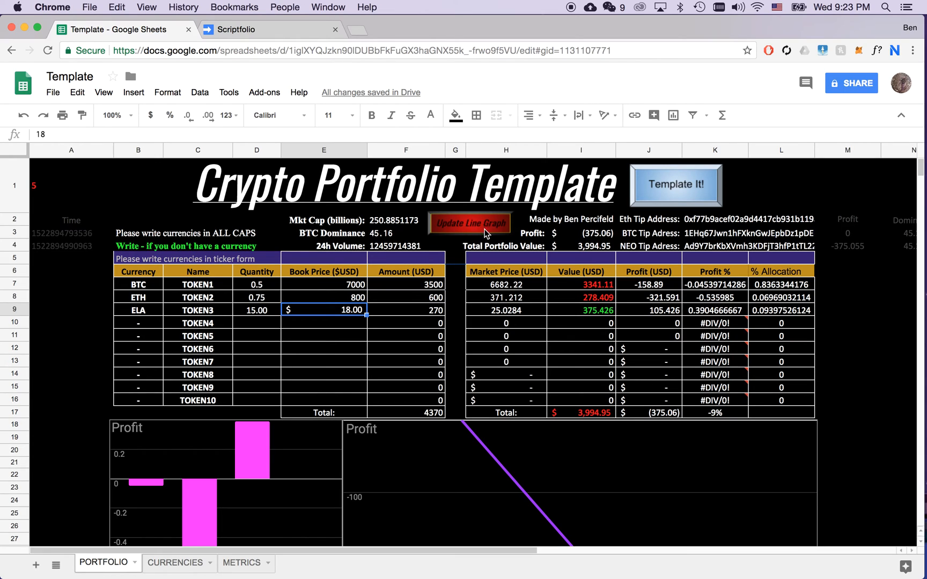
{"action": "mouse_move", "coordinate": [462, 230]}
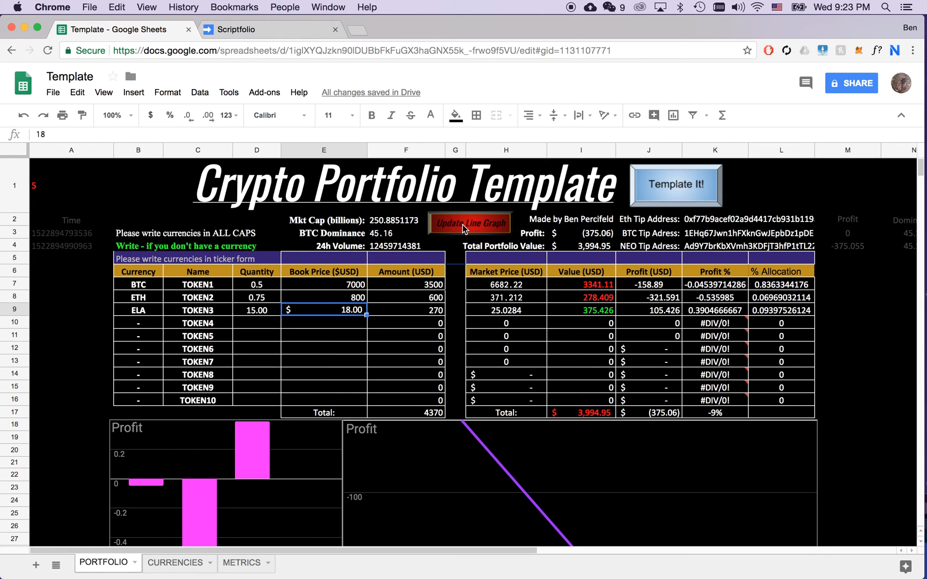
- Check the Update Line Graph button's assigned script and open the Scriptfolio project via Tools > Script editor
{"action": "left_click", "coordinate": [469, 223]}
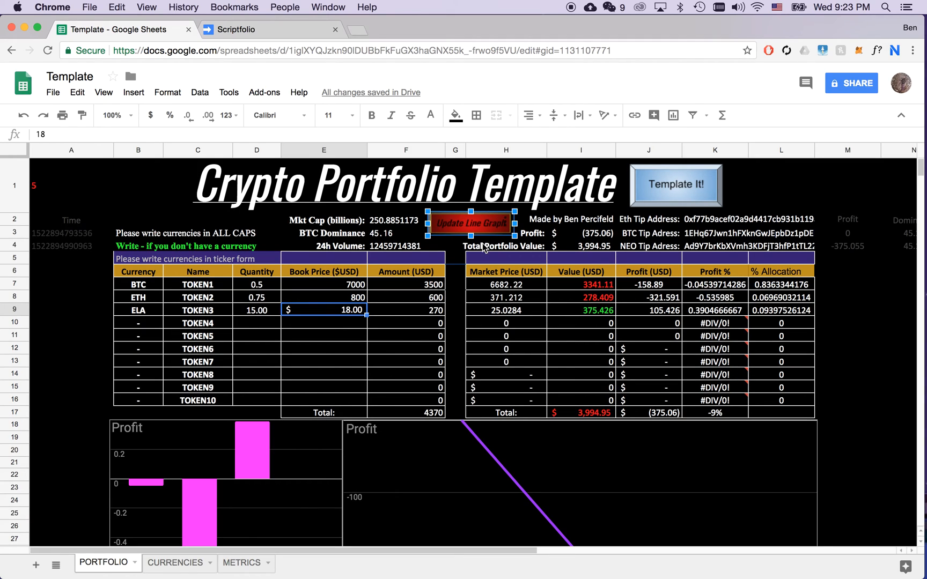
{"action": "mouse_move", "coordinate": [509, 194]}
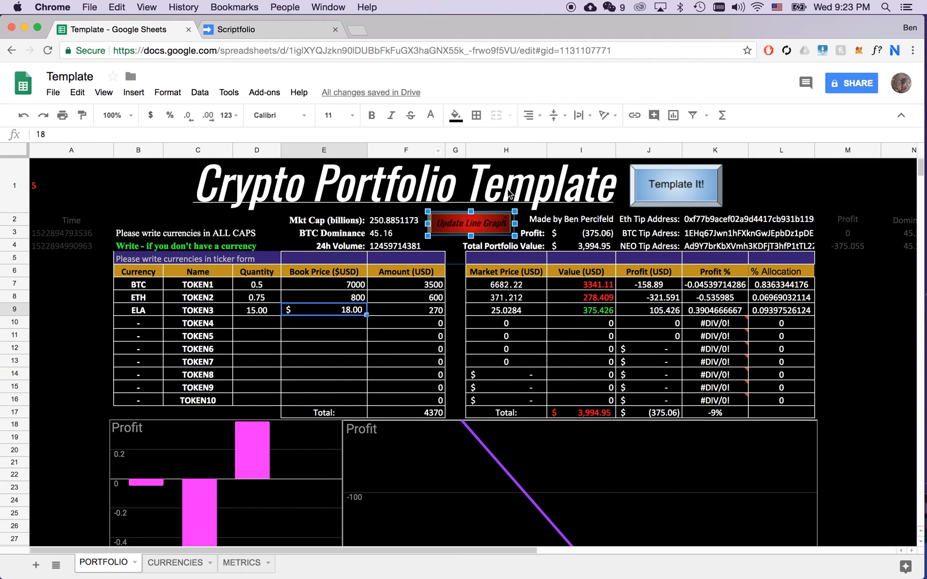
{"action": "right_click", "coordinate": [470, 222]}
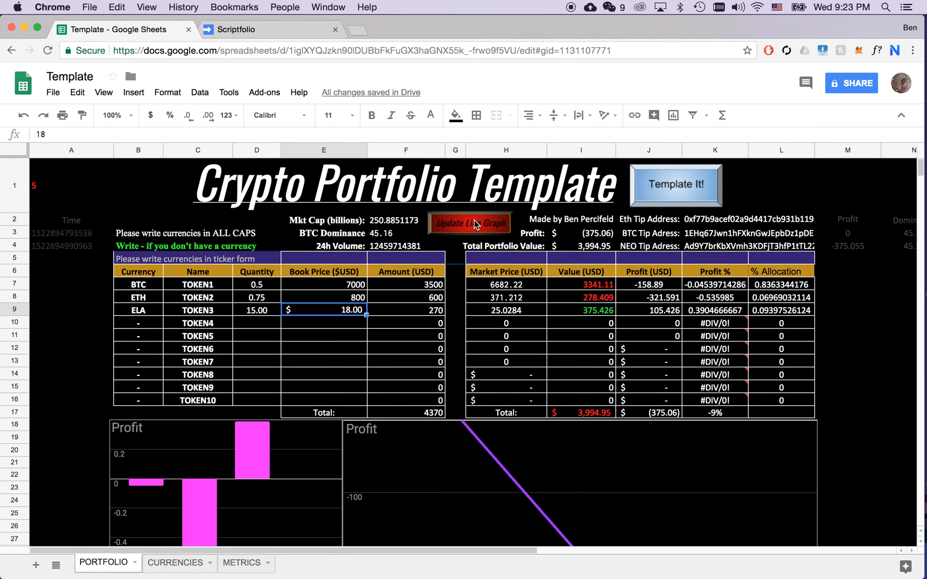
{"action": "left_click", "coordinate": [229, 93]}
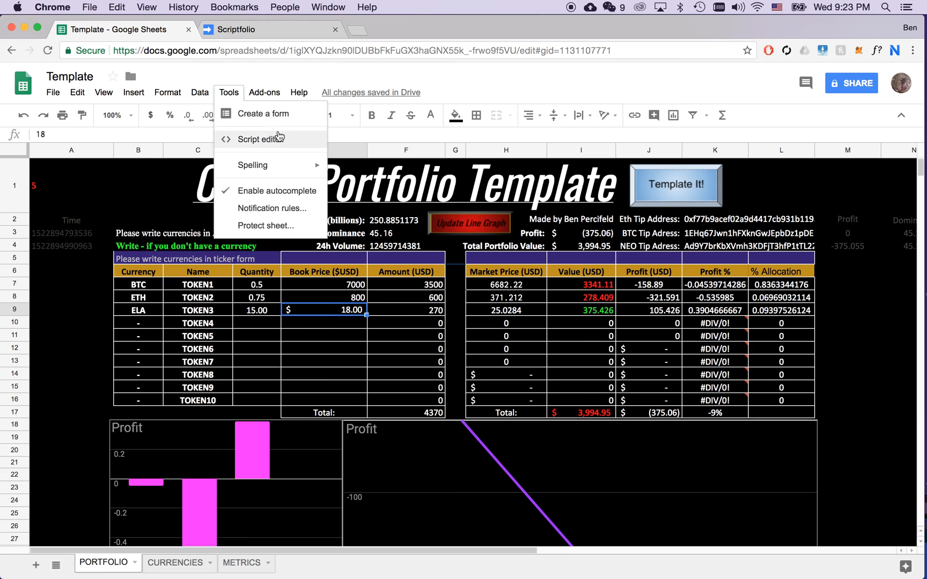
{"action": "left_click", "coordinate": [260, 138]}
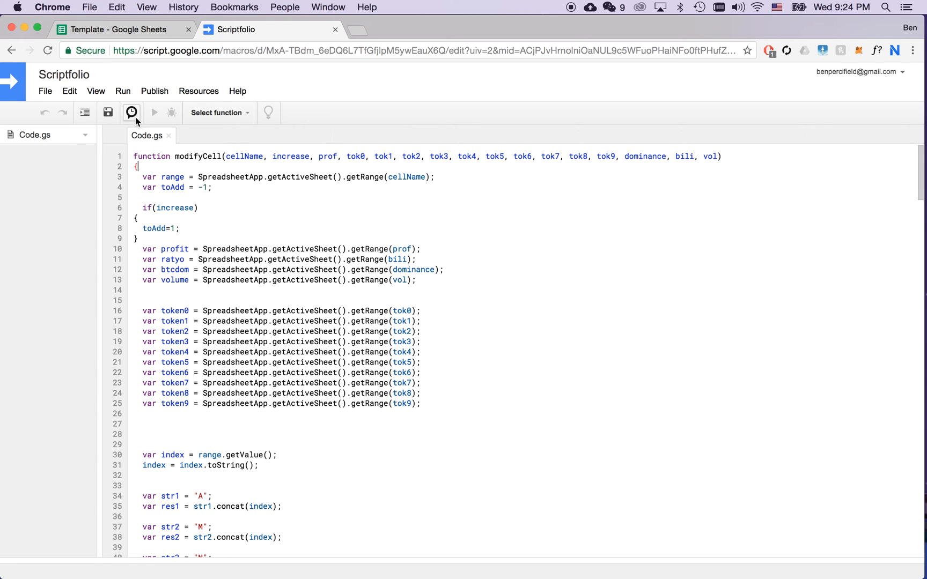
- Set the increaseLine2 time-driven trigger to fire every minute
{"action": "left_click", "coordinate": [131, 113]}
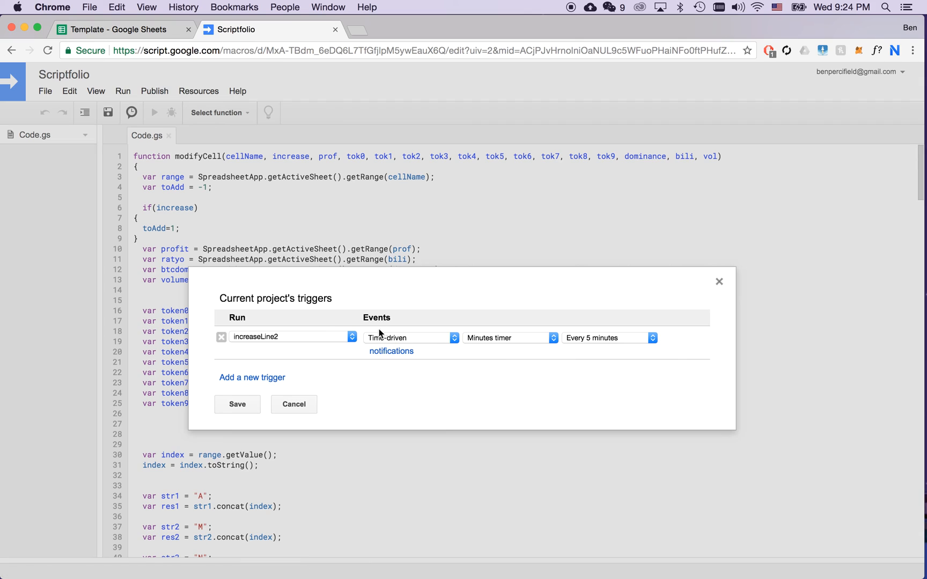
{"action": "left_click", "coordinate": [610, 338]}
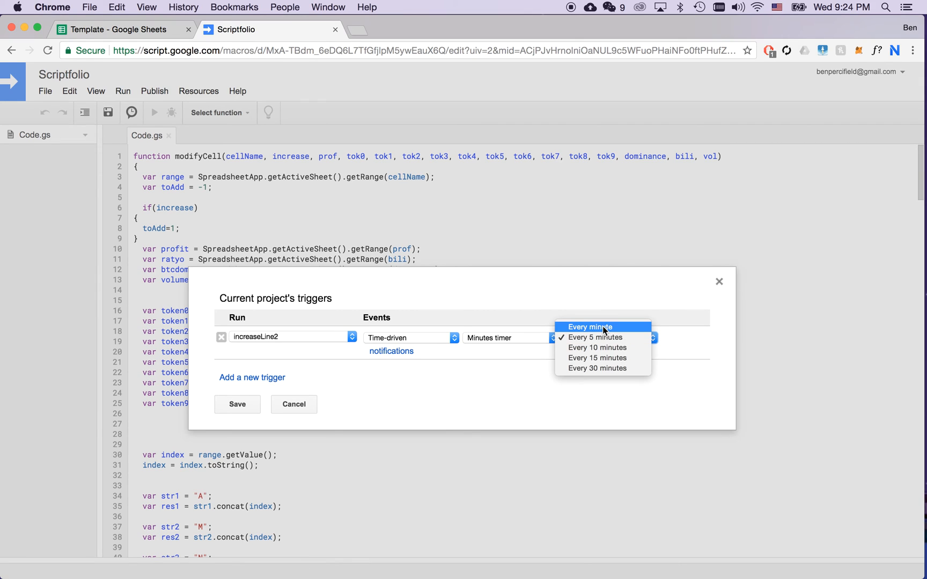
{"action": "left_click", "coordinate": [590, 327]}
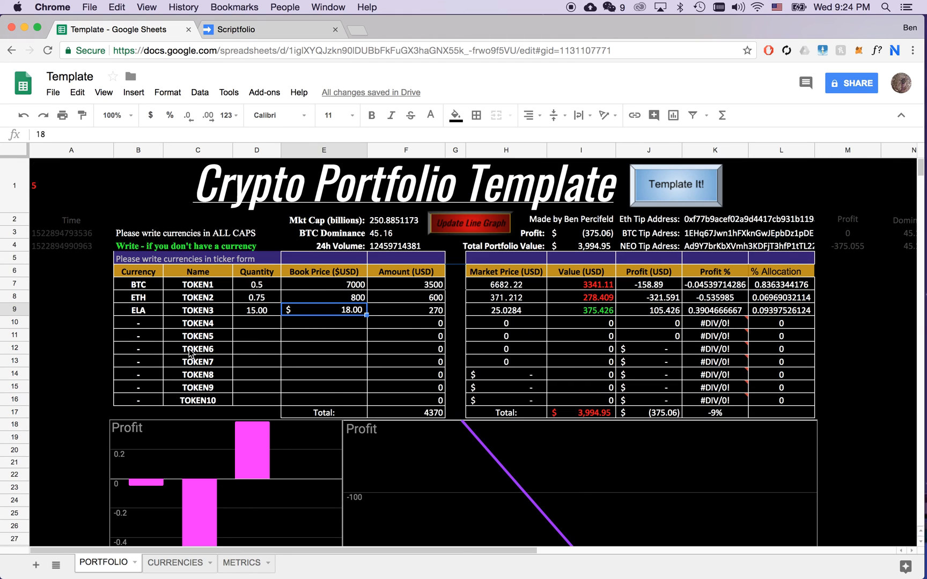
{"action": "mouse_move", "coordinate": [205, 393]}
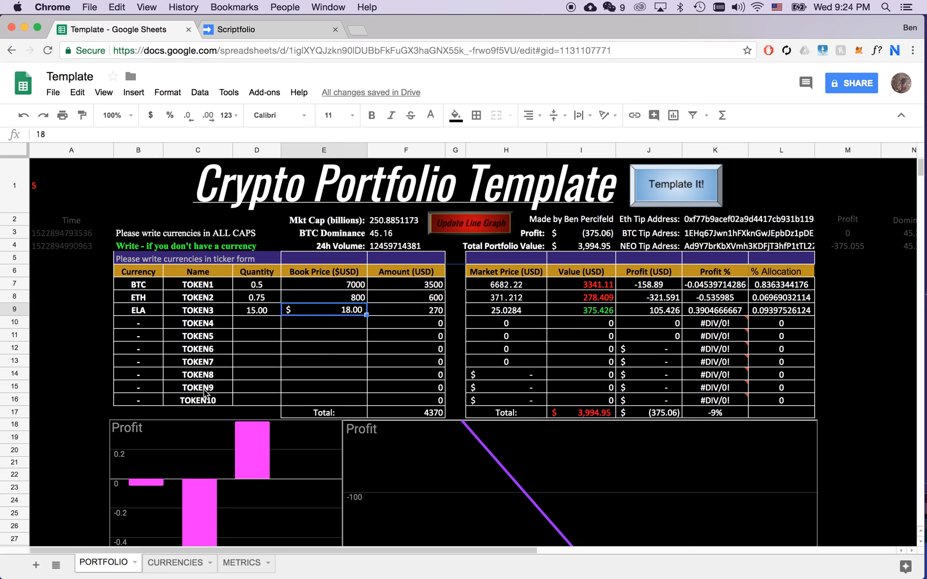
{"action": "mouse_move", "coordinate": [281, 433]}
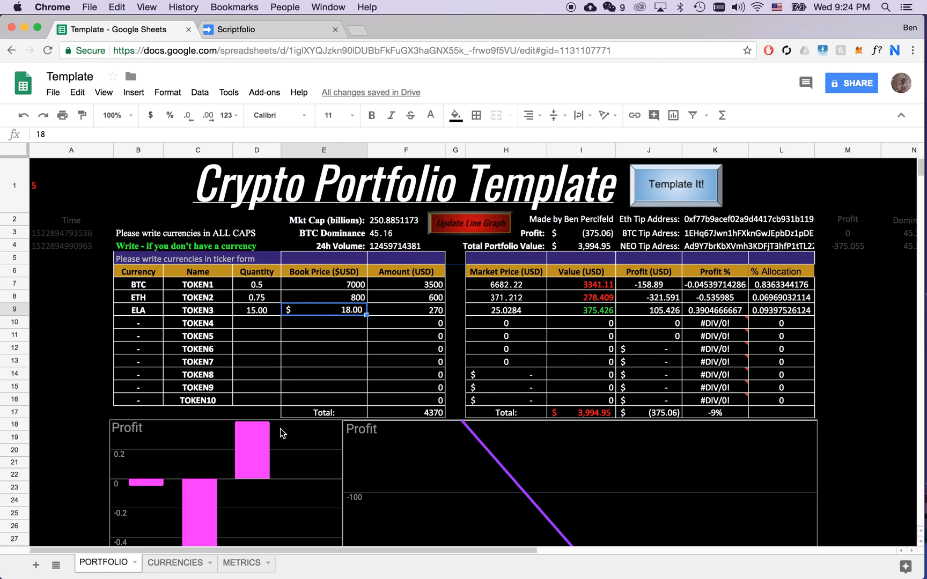